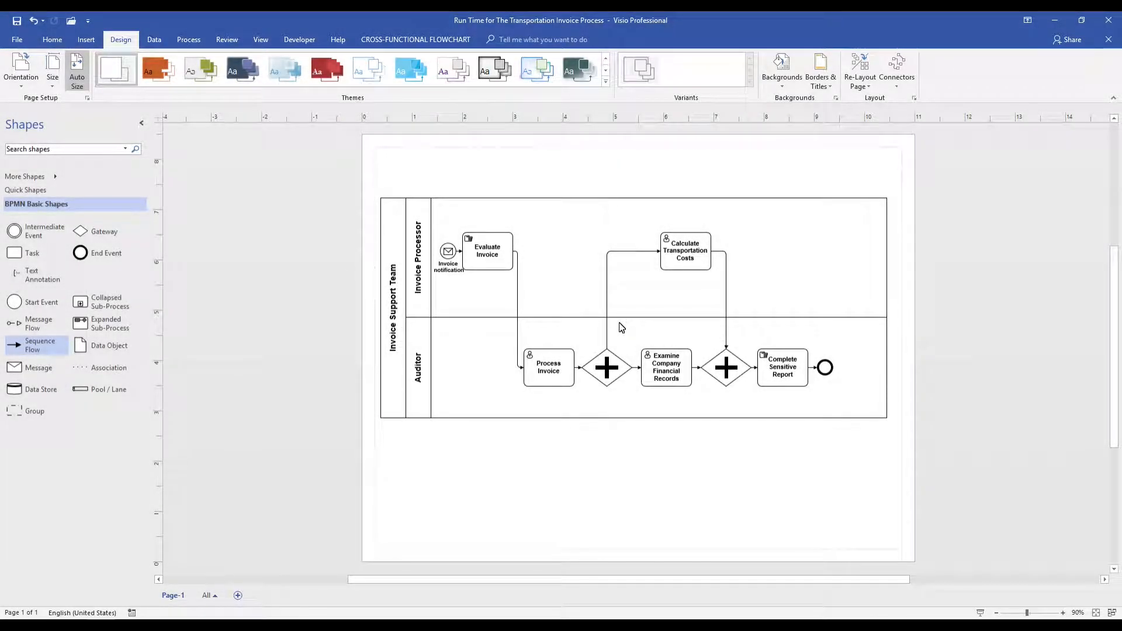
mouse_move(762, 315)
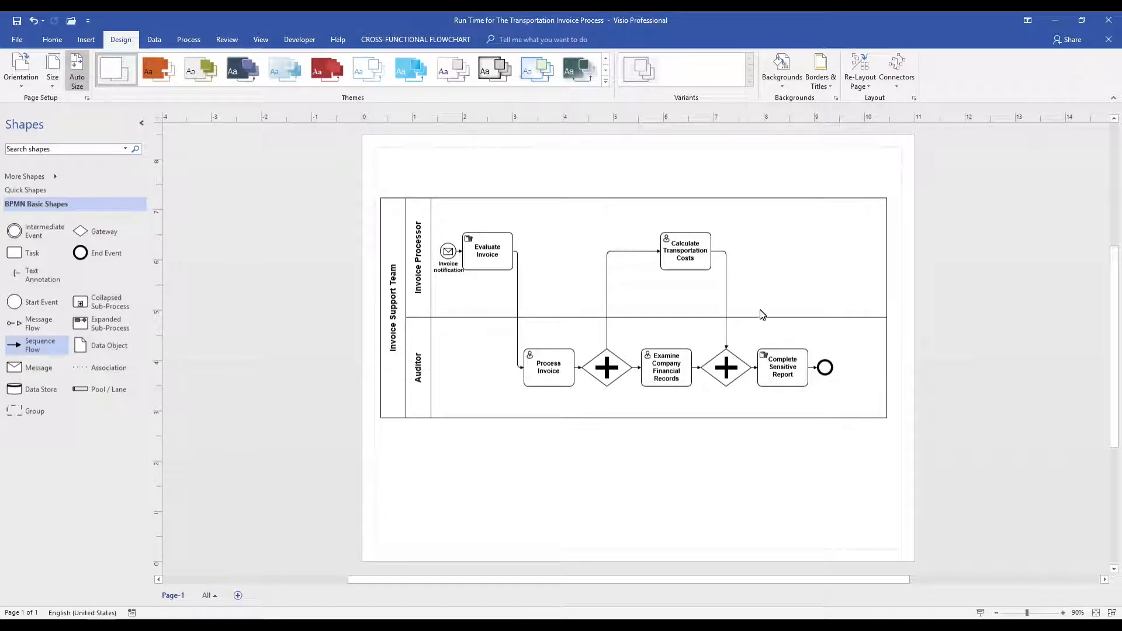
mouse_move(275, 328)
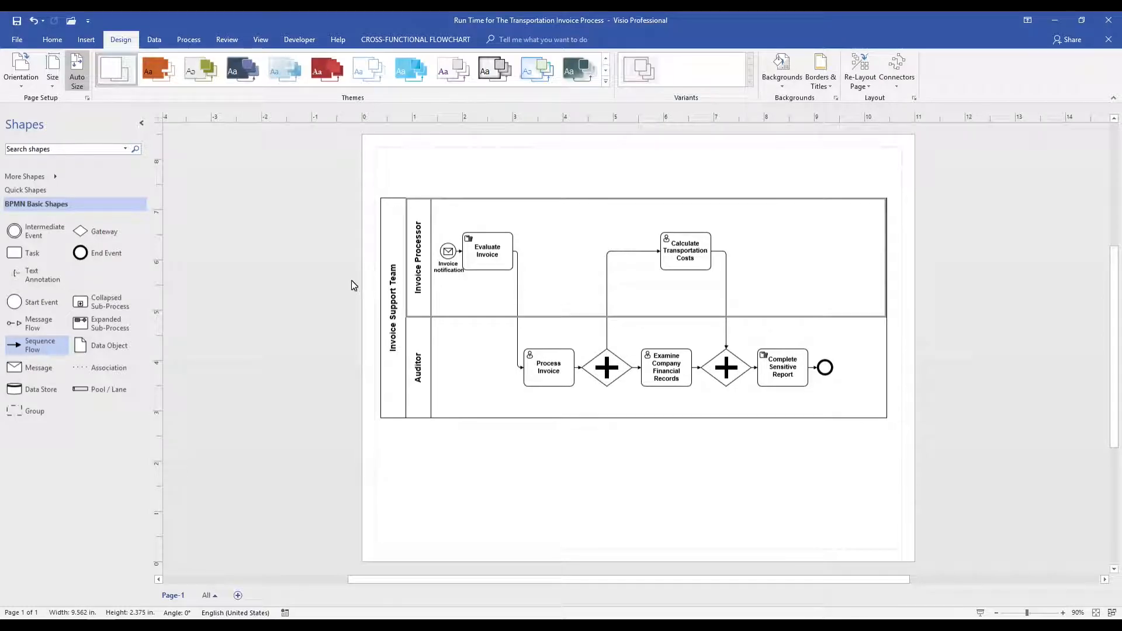
Step: Attach 'Completion time' Text Annotations to the five tasks, from 30 minutes to 2 days
left_click(781, 367)
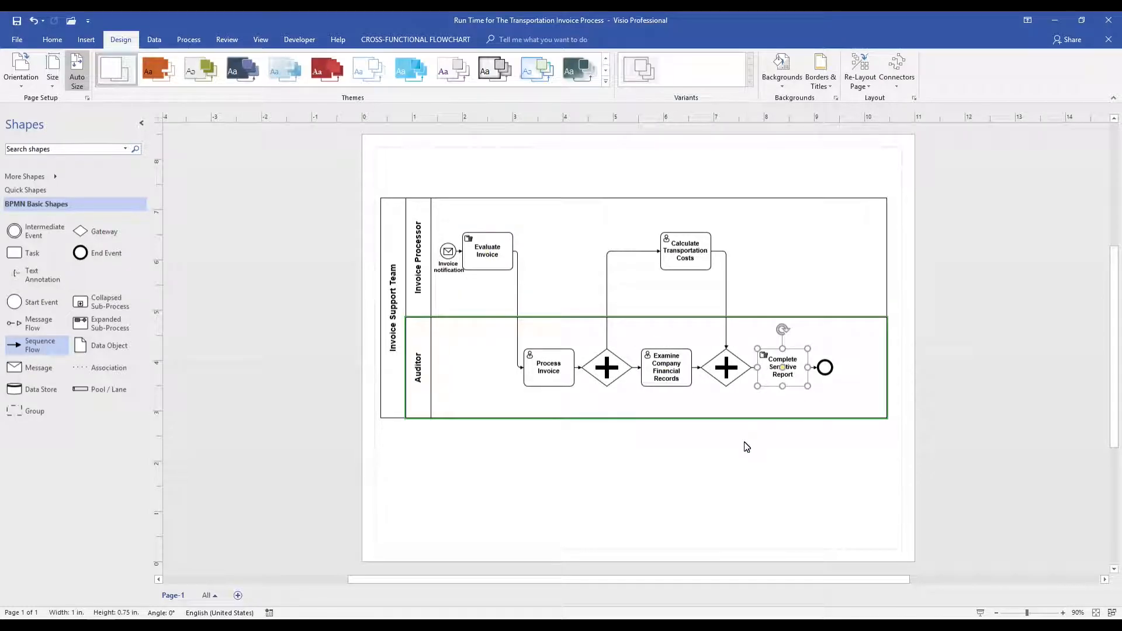
left_click(604, 439)
type("Average completion time: 2")
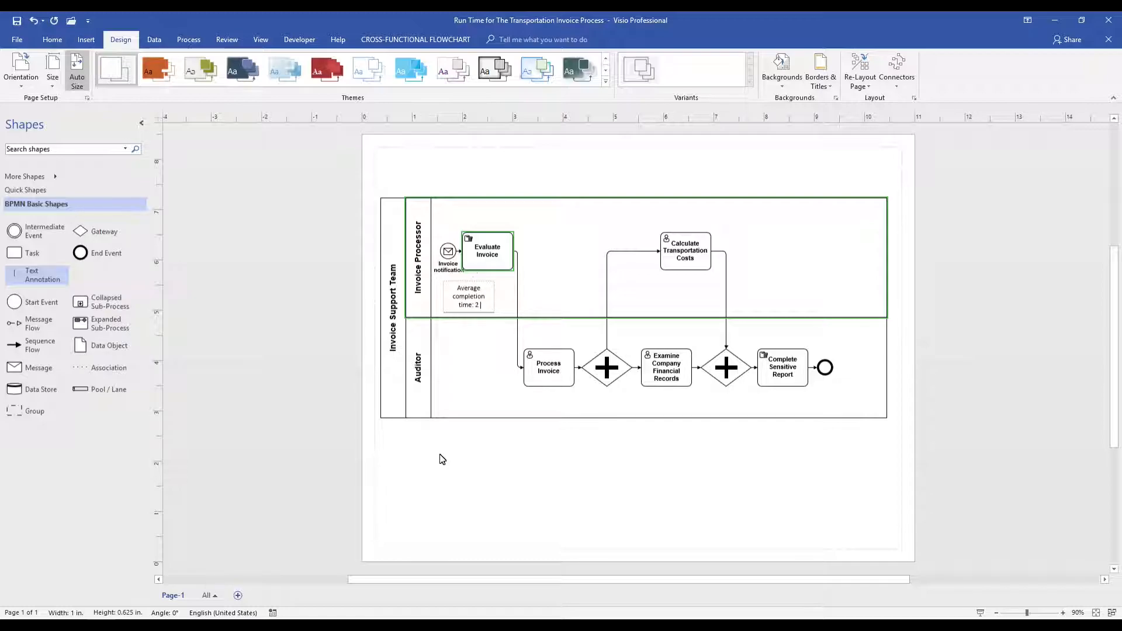
type("Days")
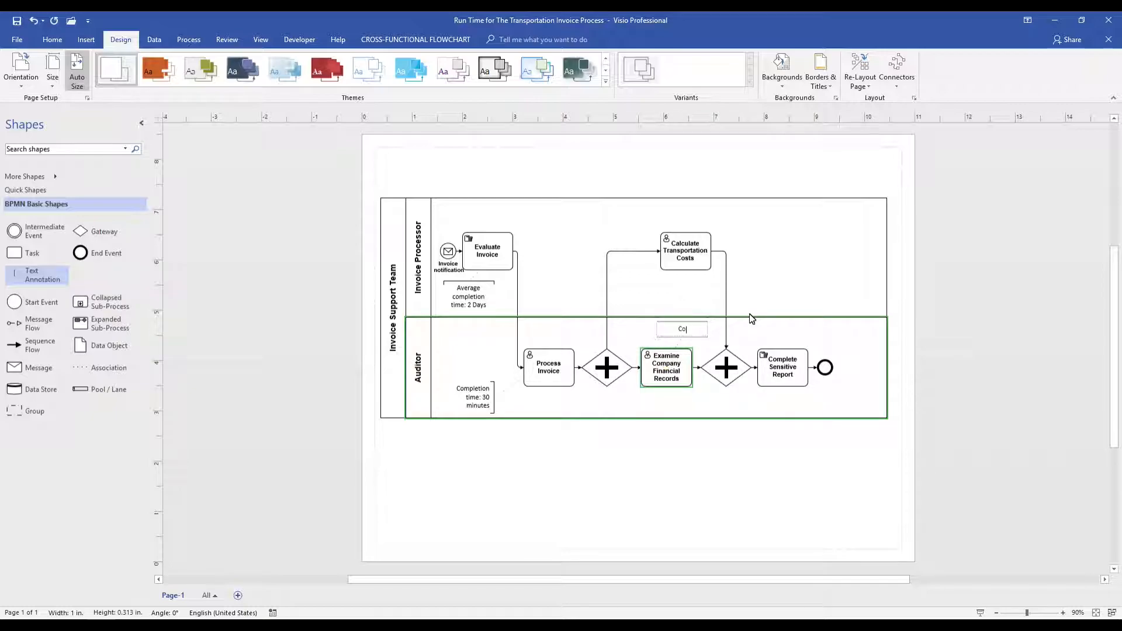
type("Completion time: 2 days")
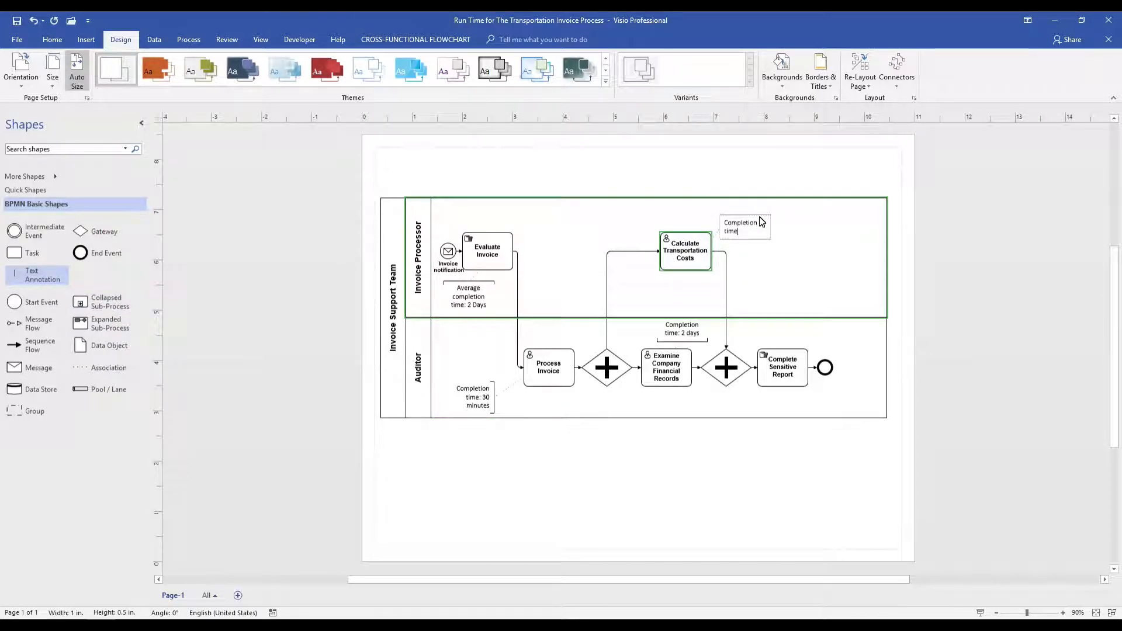
type("2 hours")
type("Average completion time:")
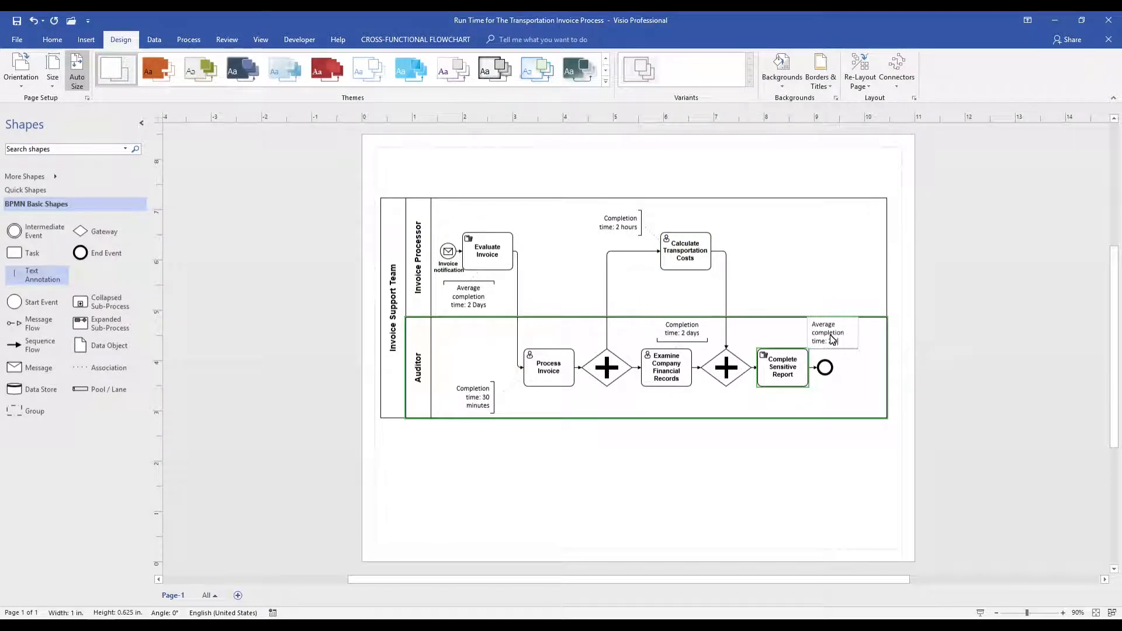
left_click(832, 338)
type(" days")
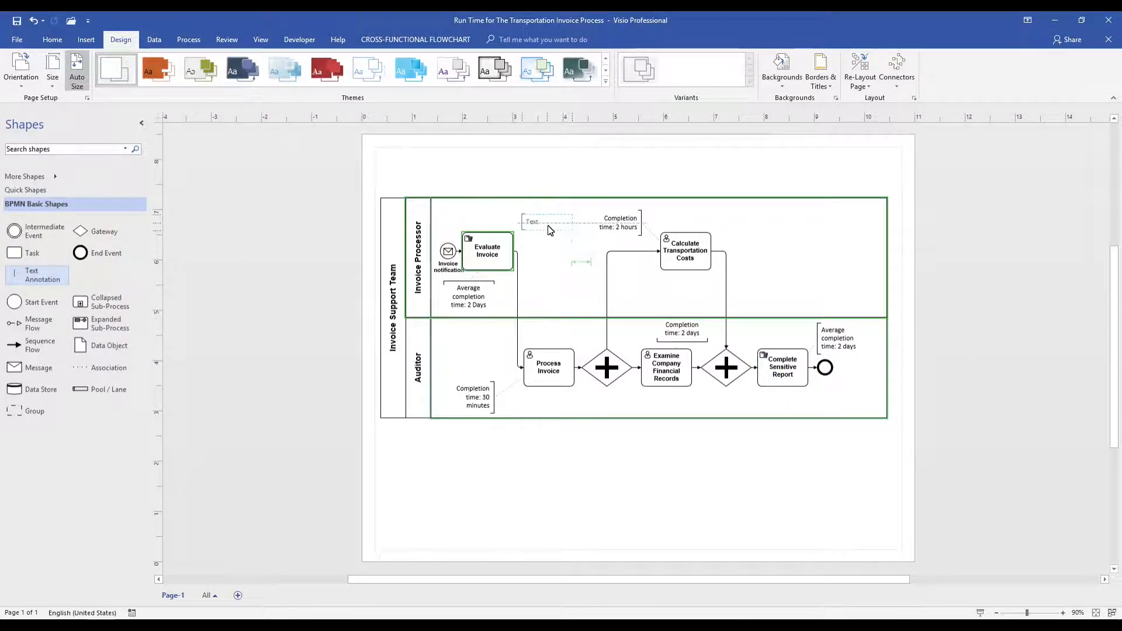
Step: Add a wide note above Evaluate Invoice: similar companies automate evaluation in 2 minutes at 100% accuracy
left_click(535, 221)
type("Subject matter expert indicated similar companies")
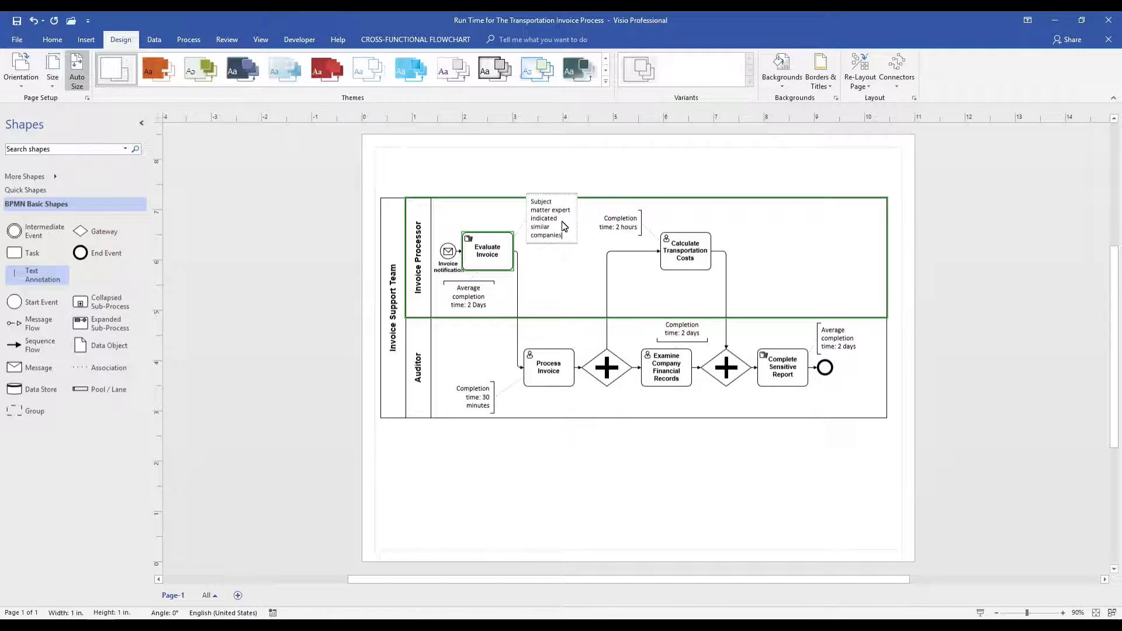
type("have an automated feature that evaluates")
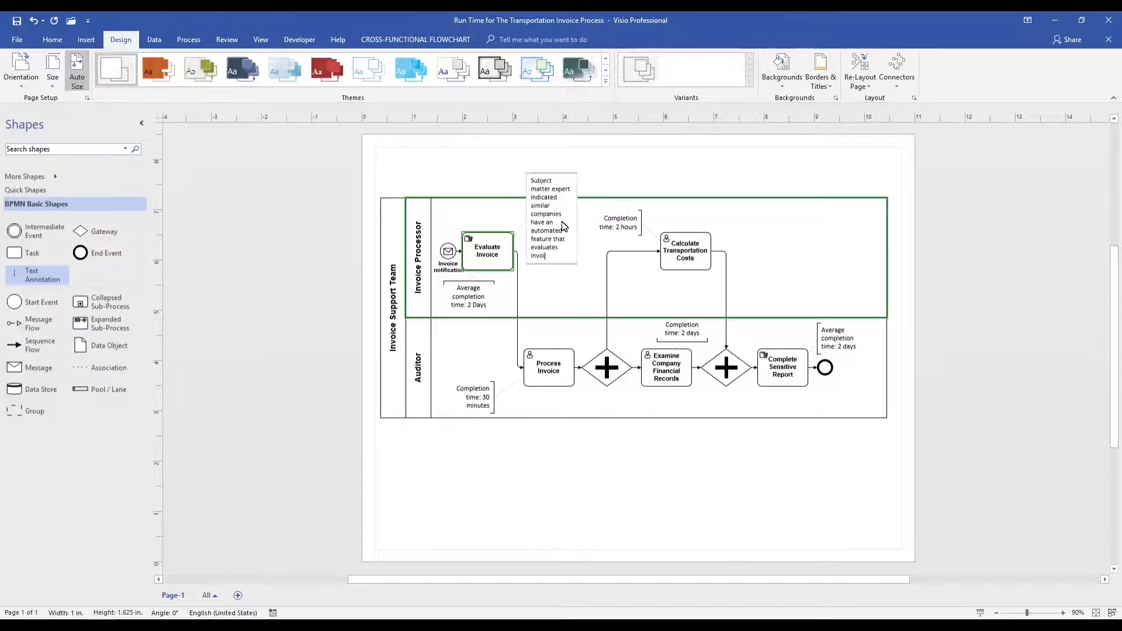
type("invoices in 2 minutes or less at 100% accuracy")
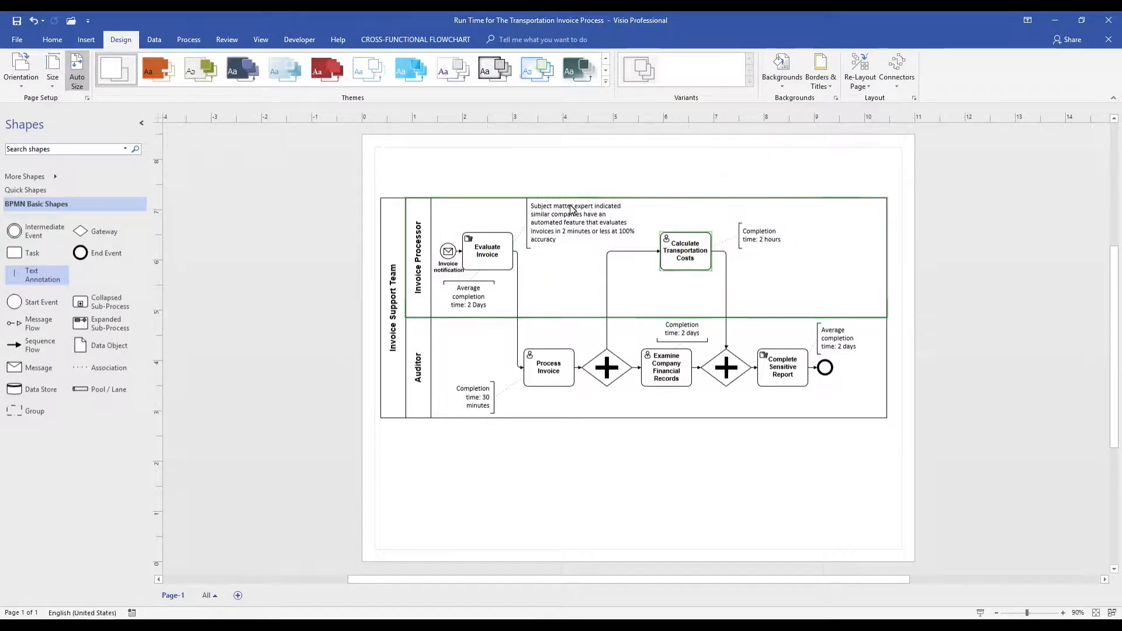
left_click(584, 222)
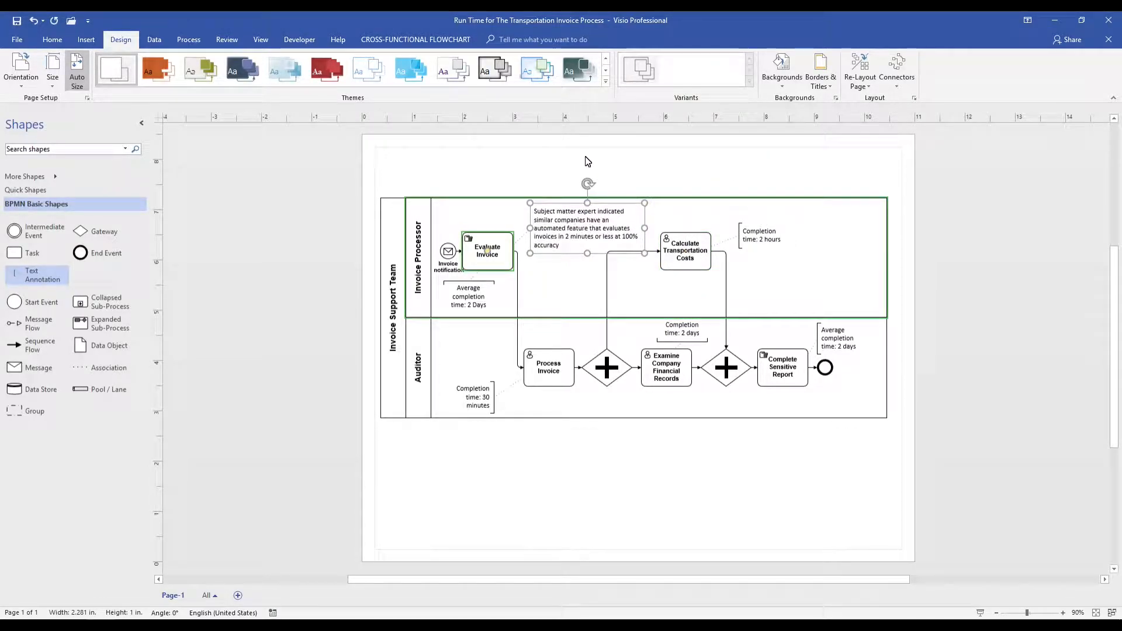
Step: Change the subject matter expert note's font color to standard Red
left_click(177, 80)
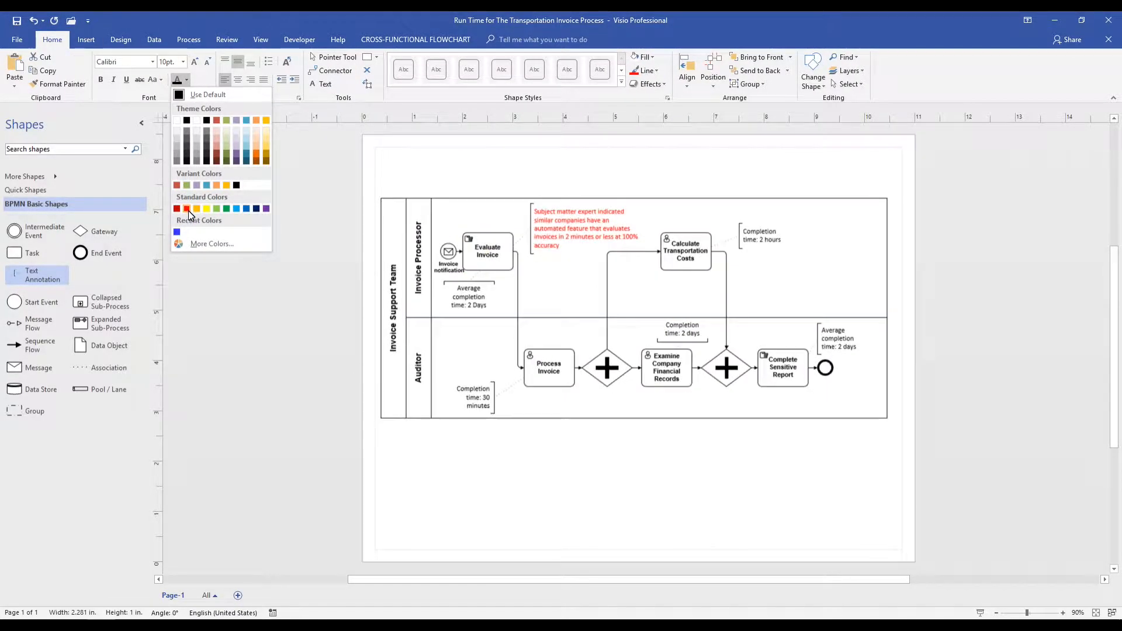
left_click(186, 208)
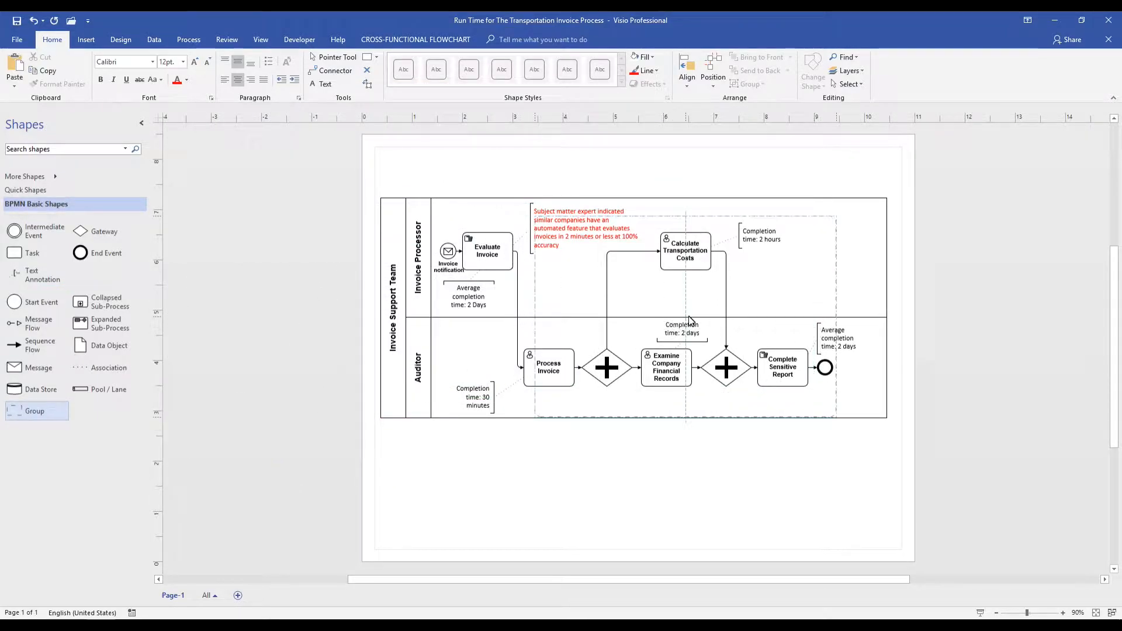
Step: Enclose Calculate Transportation Costs through Complete Sensitive Report in a dashed group labeled 'Completed on restricted network'
left_click(619, 315)
type("Completed on restricted network")
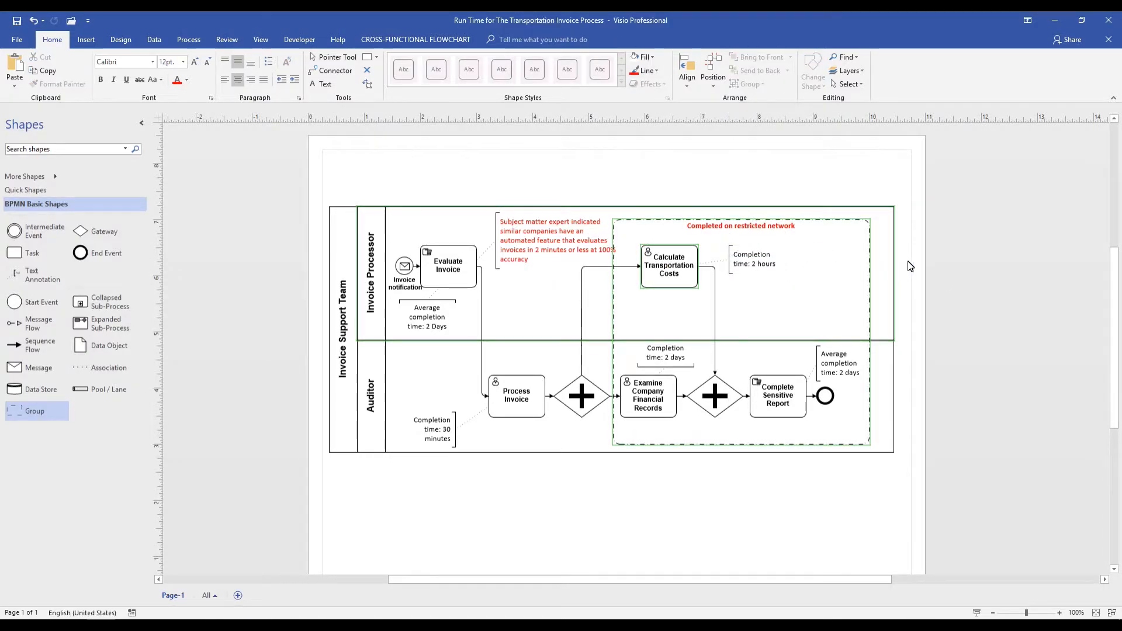
left_click(558, 338)
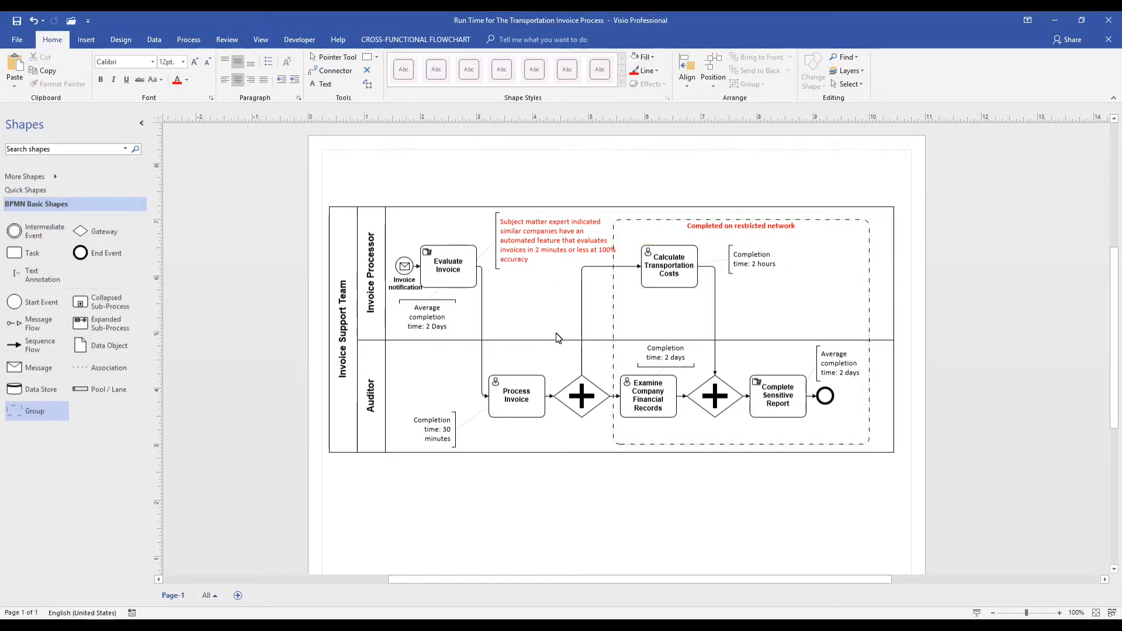